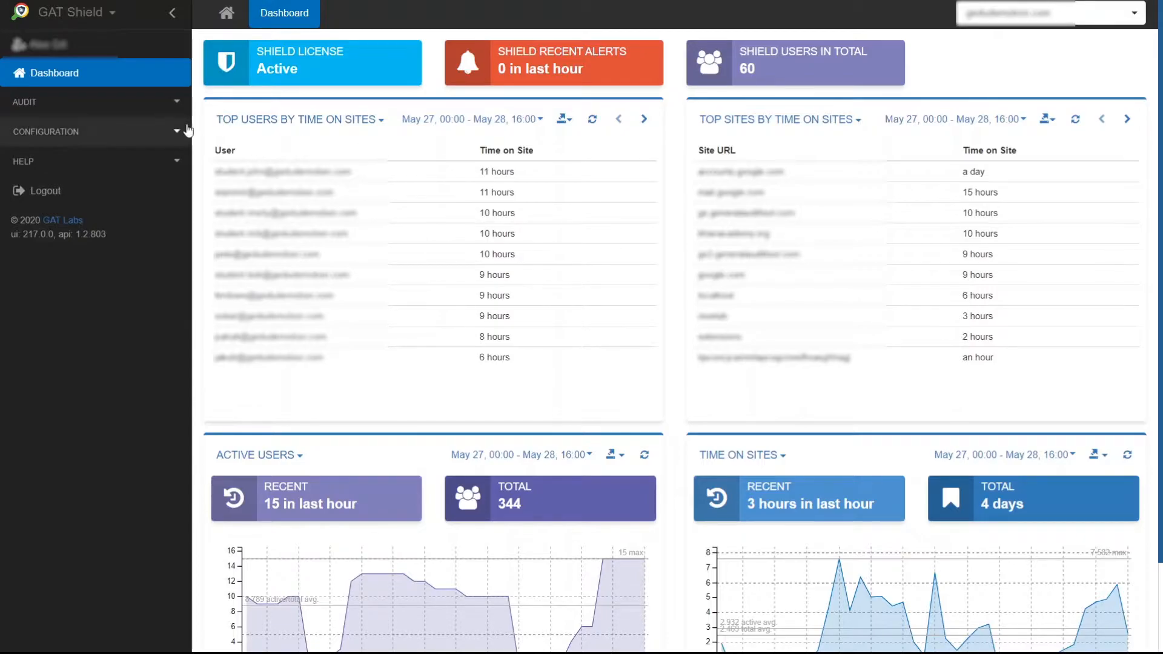
Open the Zoom Access settings from the CONFIGURATION section of the sidebar.
{"action": "left_click", "coordinate": [46, 131]}
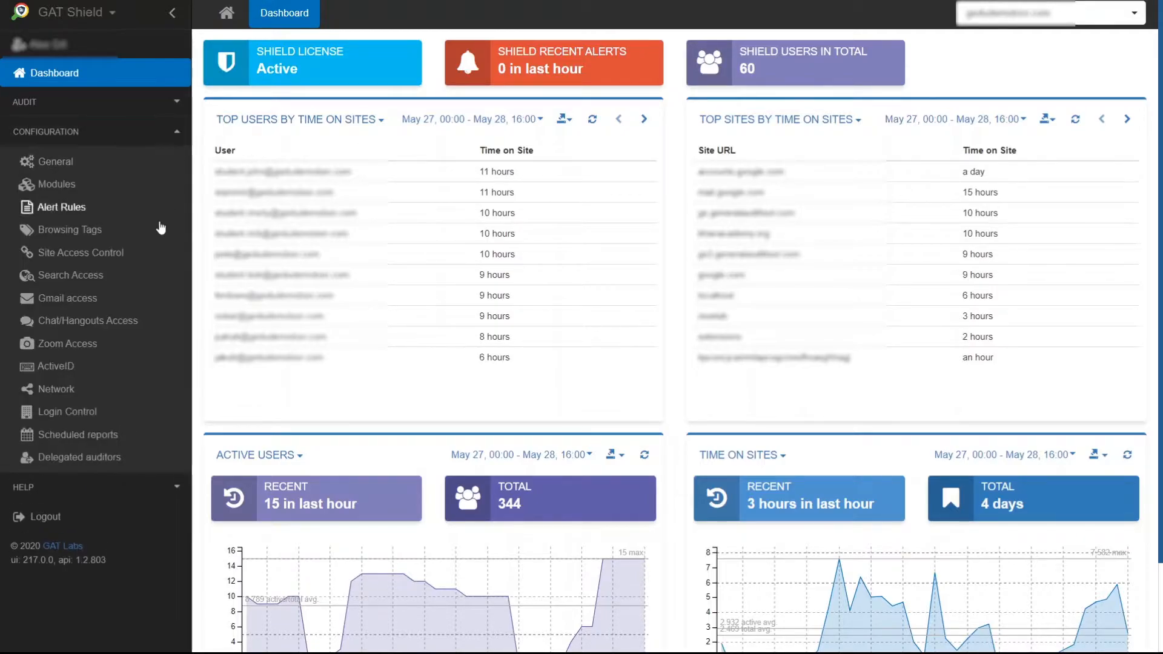
{"action": "left_click", "coordinate": [66, 344]}
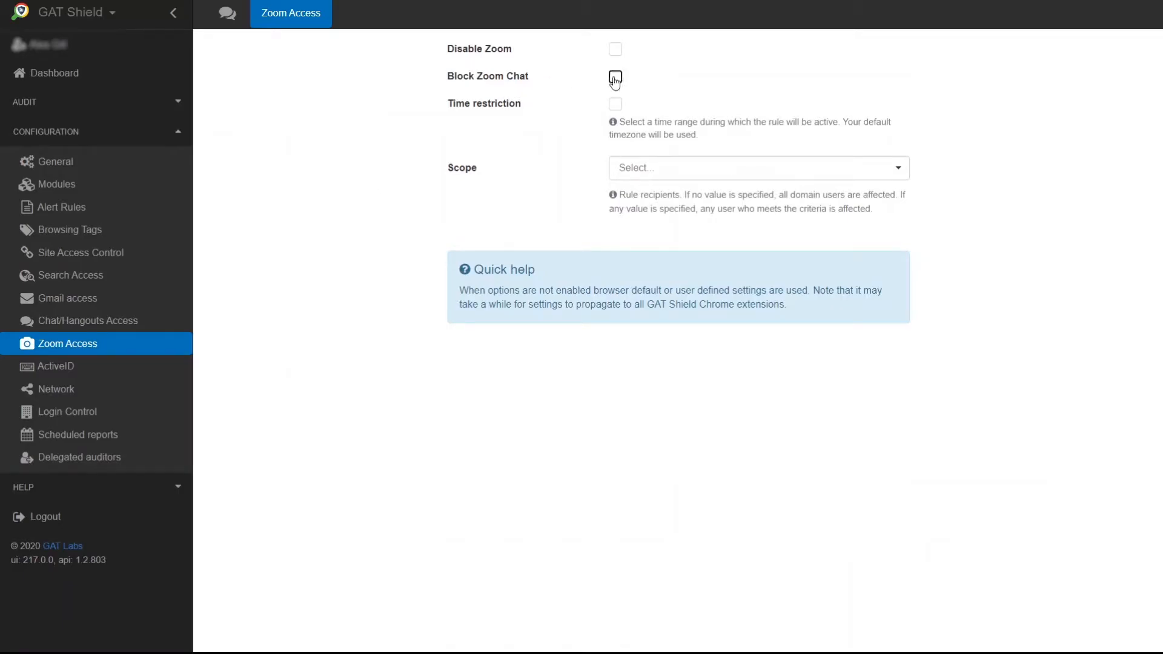
Block Zoom chat and set the time restriction window to 15:45–16:35.
{"action": "left_click", "coordinate": [615, 103]}
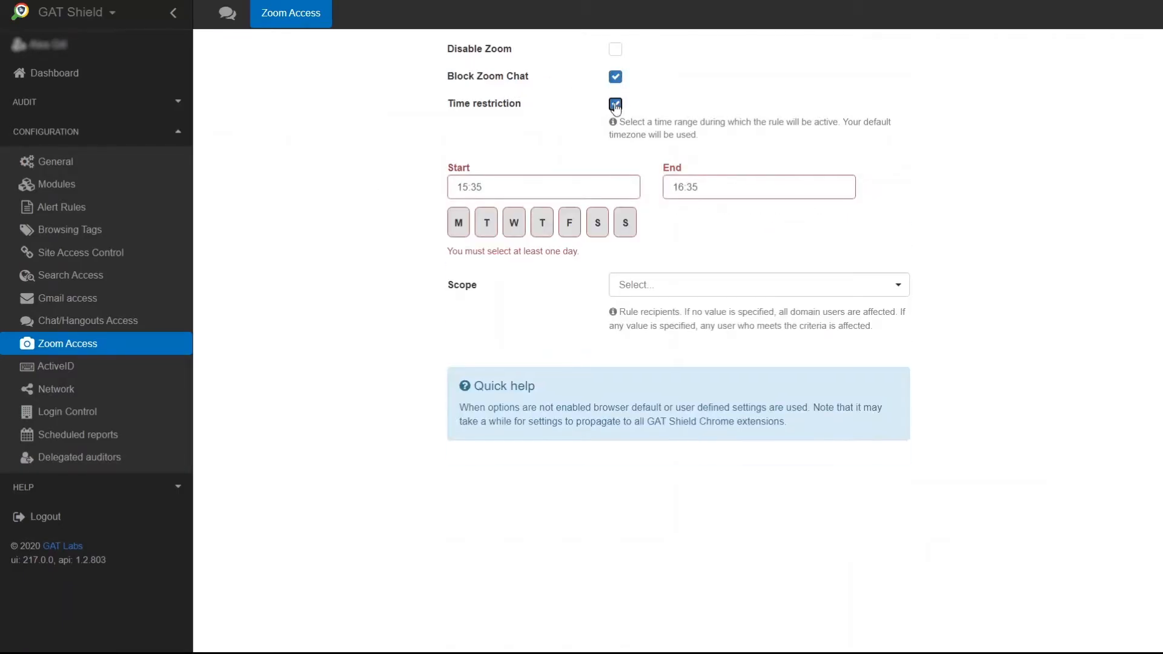
{"action": "left_click", "coordinate": [543, 187]}
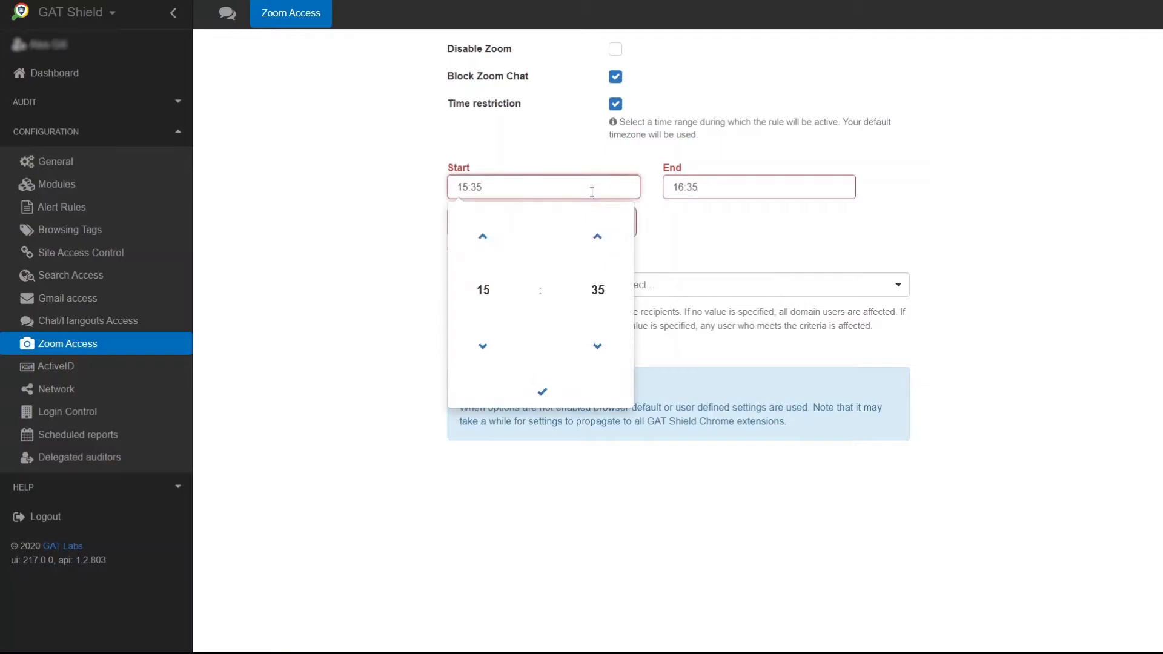
{"action": "left_click", "coordinate": [597, 236]}
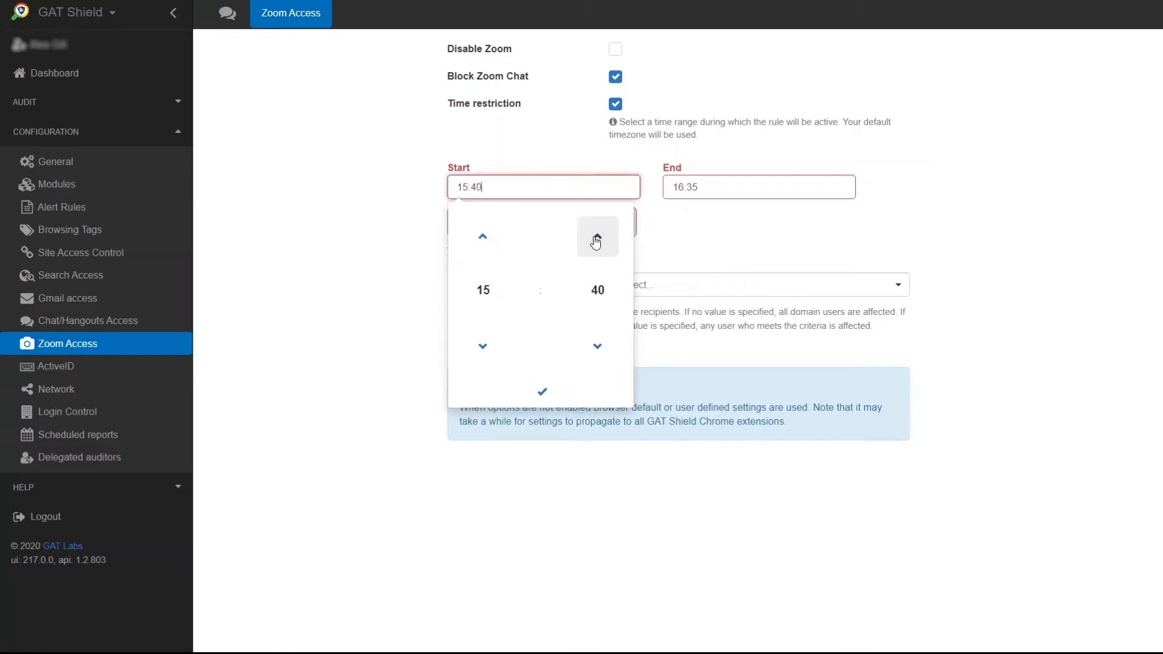
{"action": "left_click", "coordinate": [597, 236]}
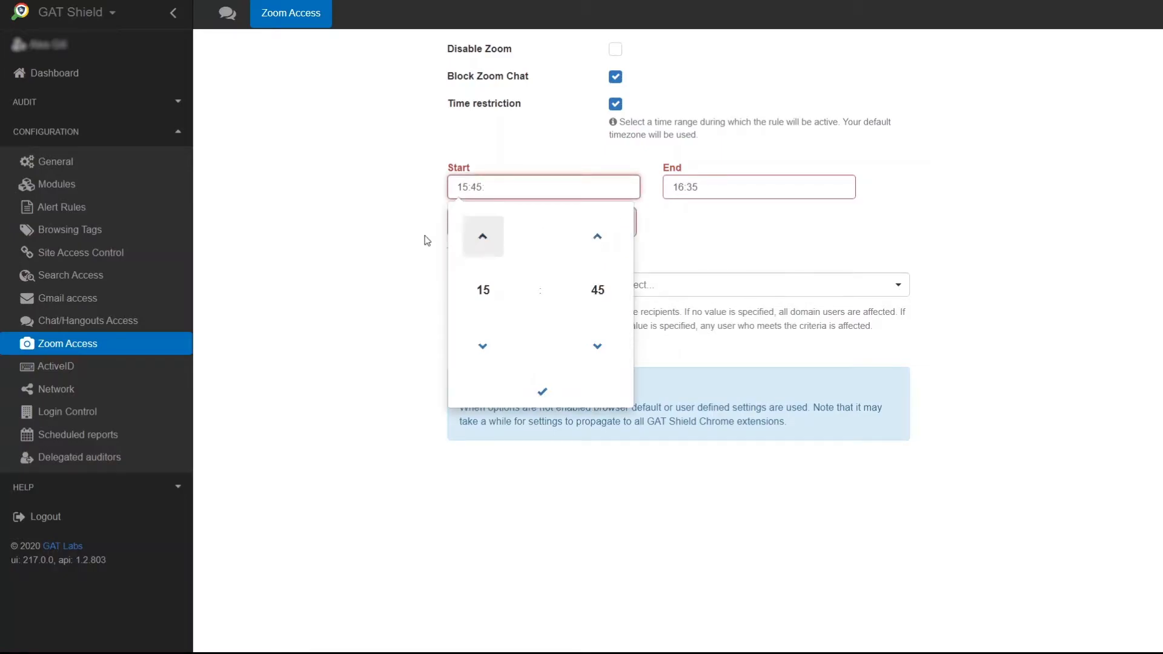
{"action": "left_click", "coordinate": [542, 392]}
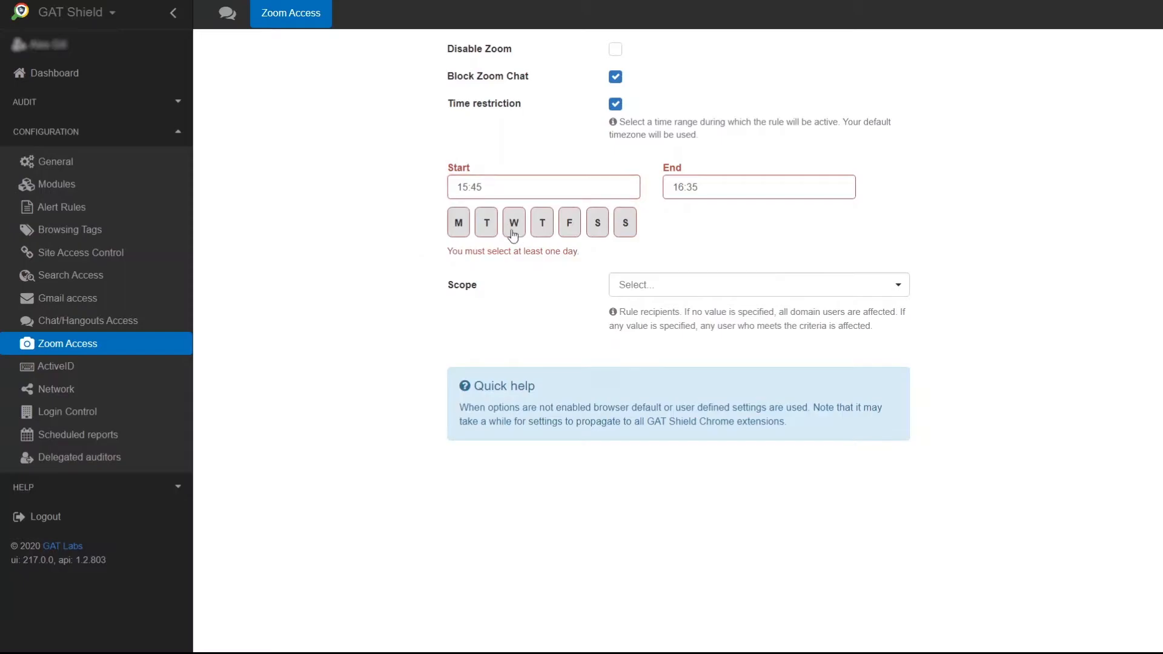
Apply the rule on Mondays only and scope it to a single user.
{"action": "left_click", "coordinate": [457, 222]}
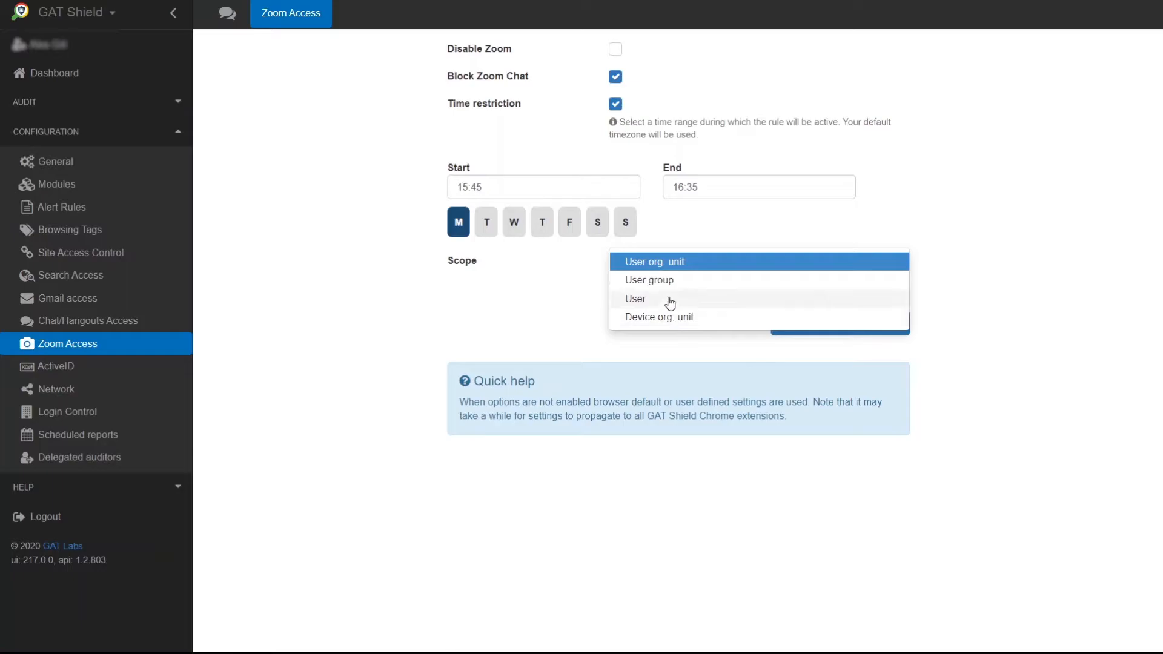
{"action": "left_click", "coordinate": [635, 299]}
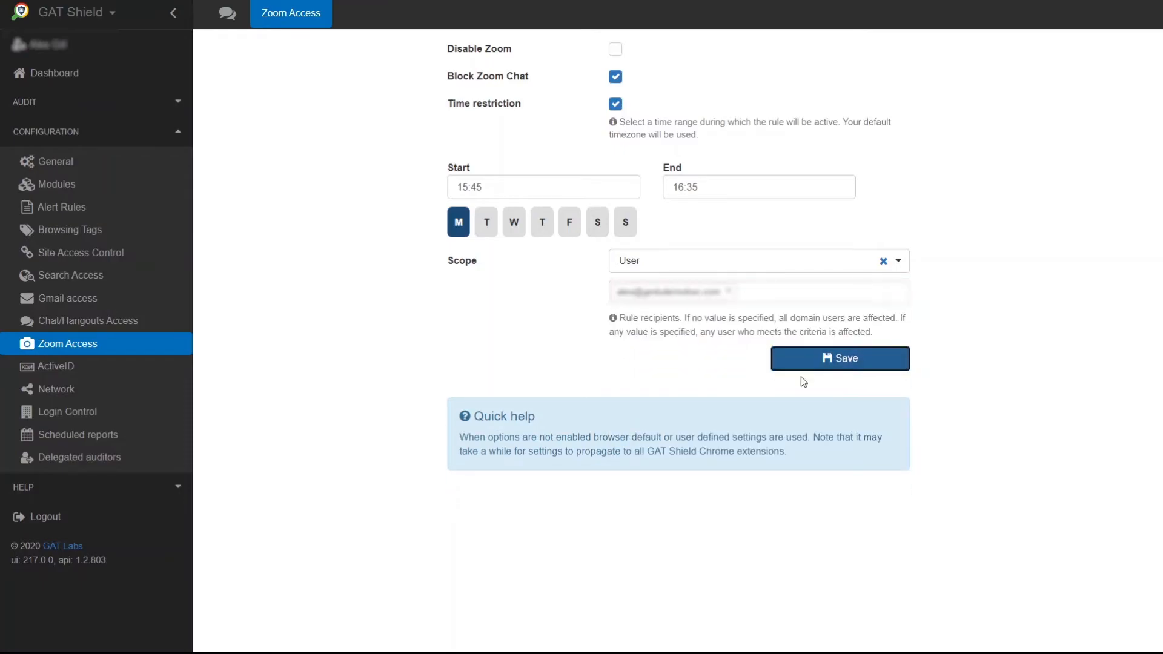
{"action": "mouse_move", "coordinate": [509, 325]}
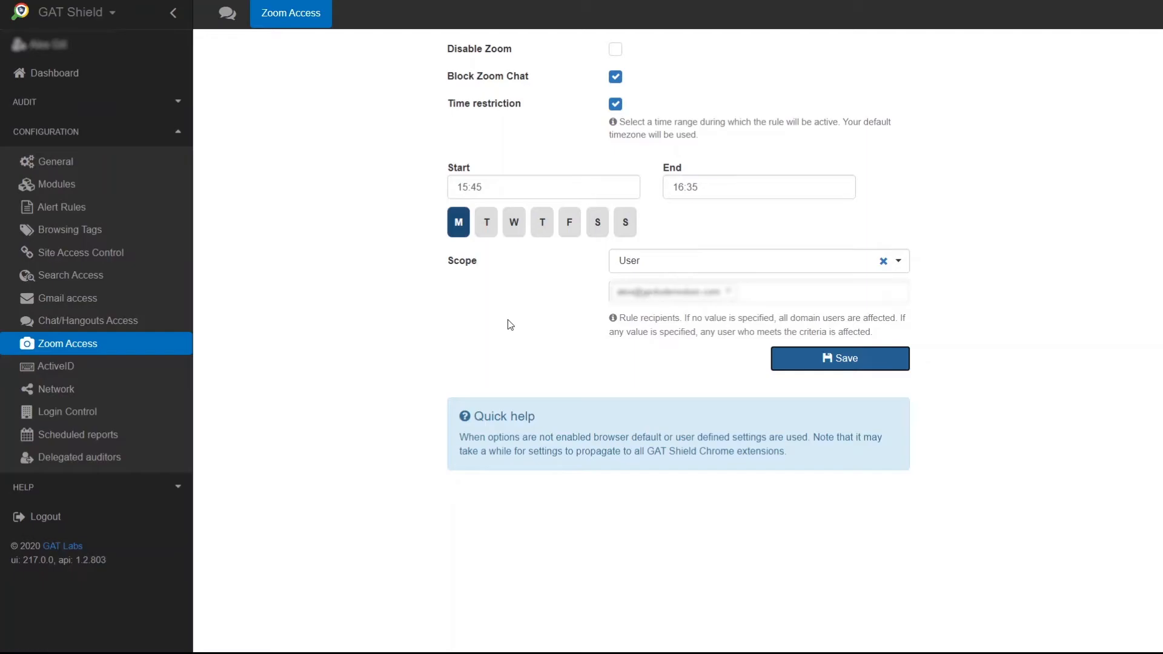
{"action": "mouse_move", "coordinate": [439, 370]}
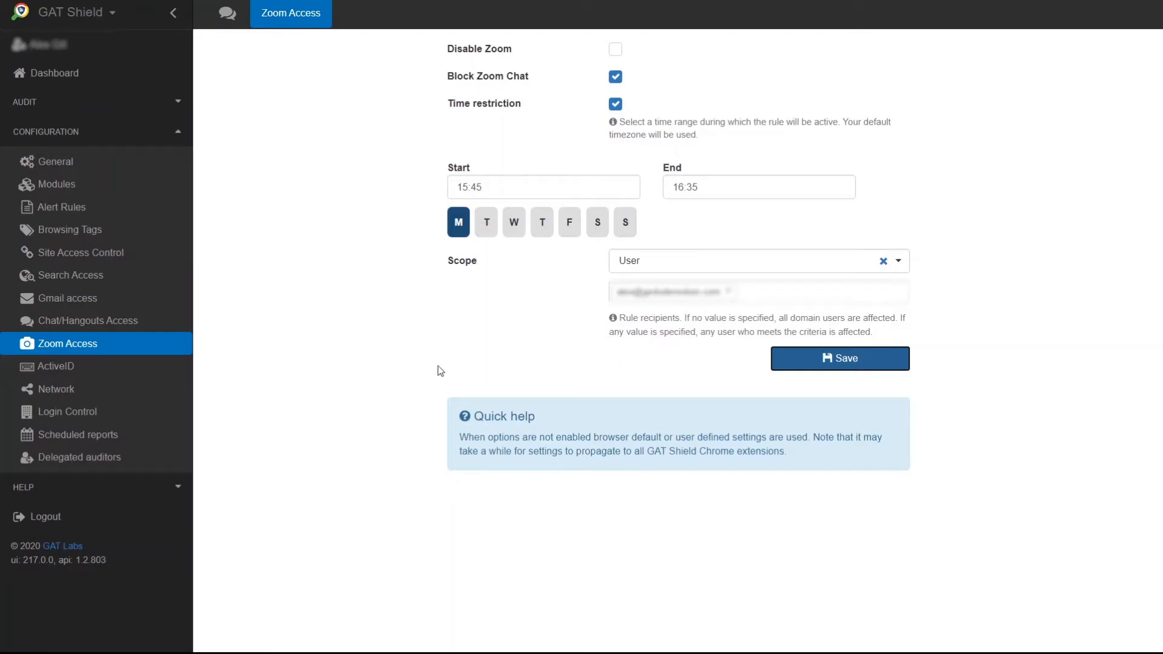
{"action": "mouse_move", "coordinate": [607, 145]}
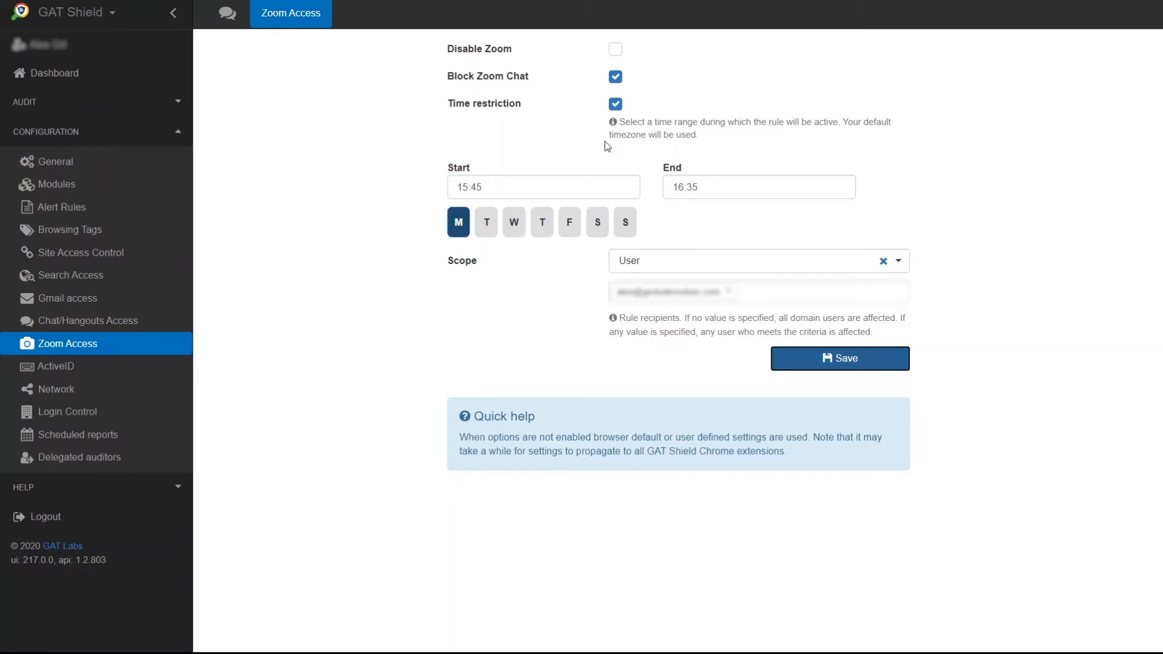